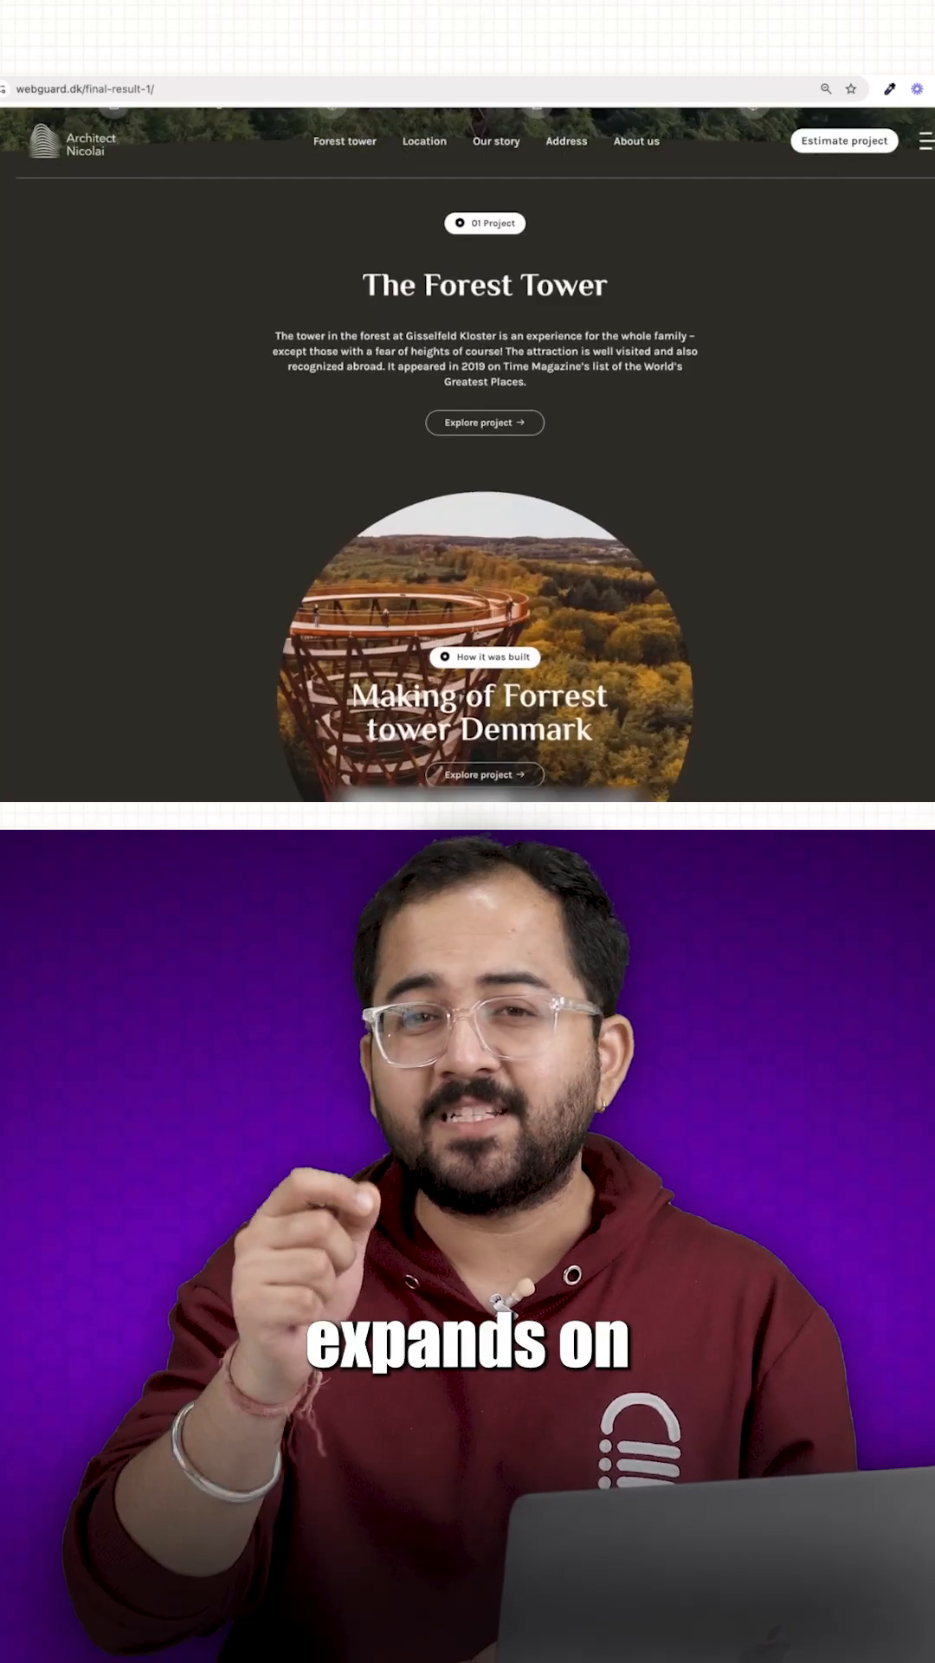
Scroll the demo site to reach the travel page with 'The World Awaits' heading.
scroll("down", 3)
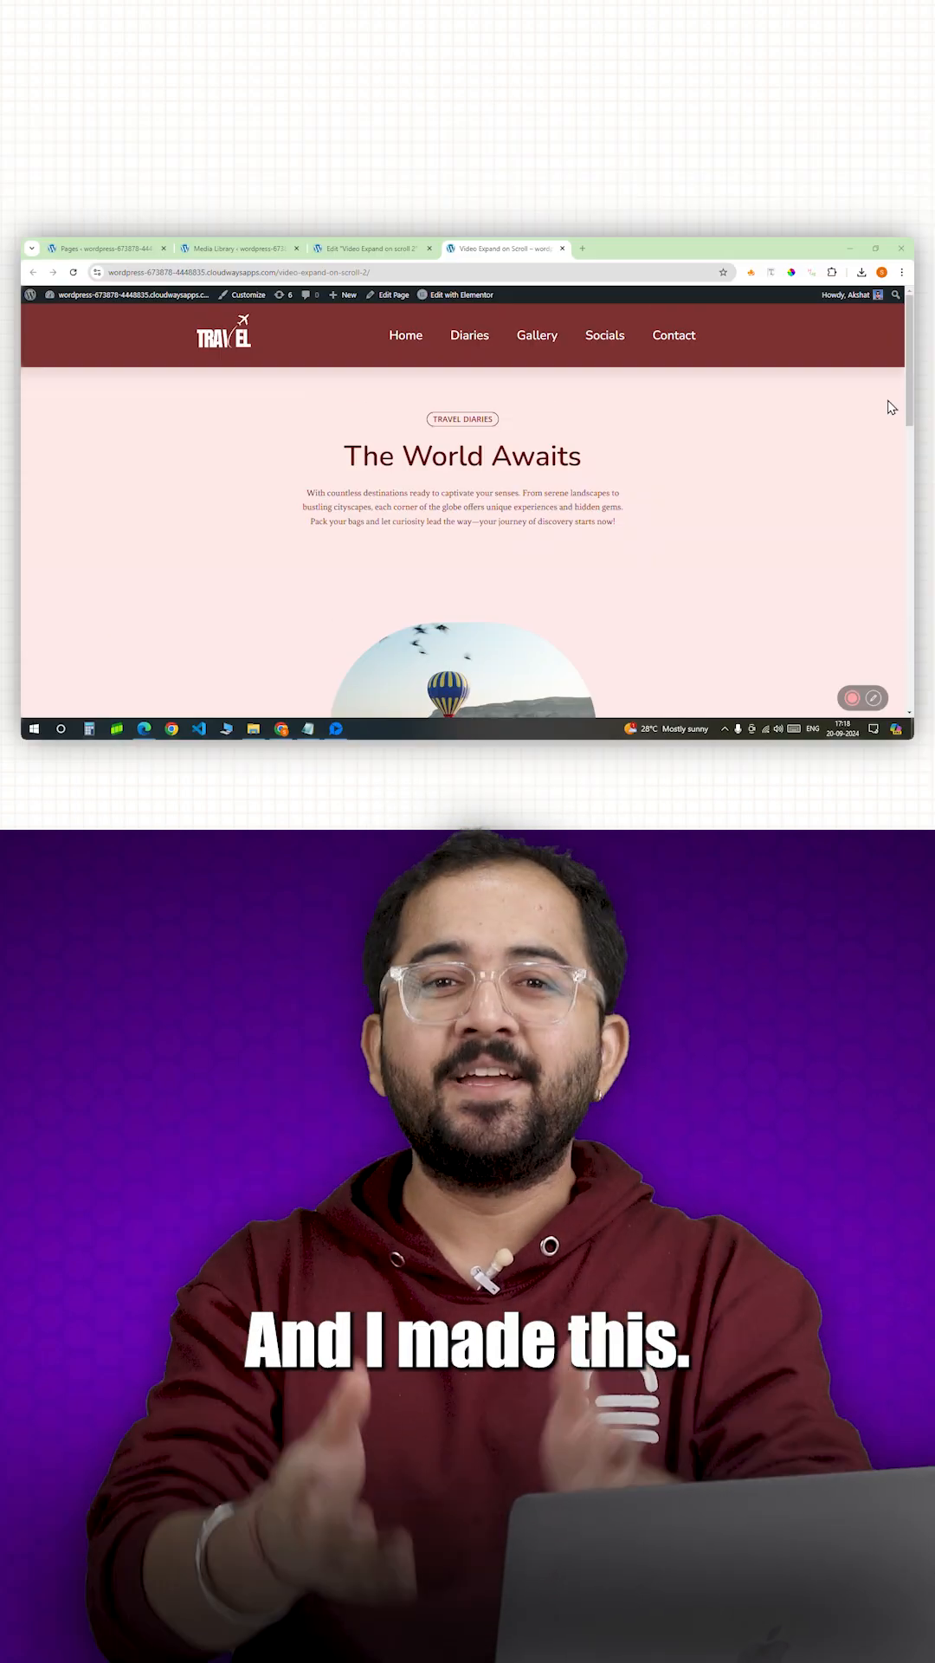
Scroll through the travel, iPhone and image-expand demos, ending at the Story Board section.
scroll("down", 3)
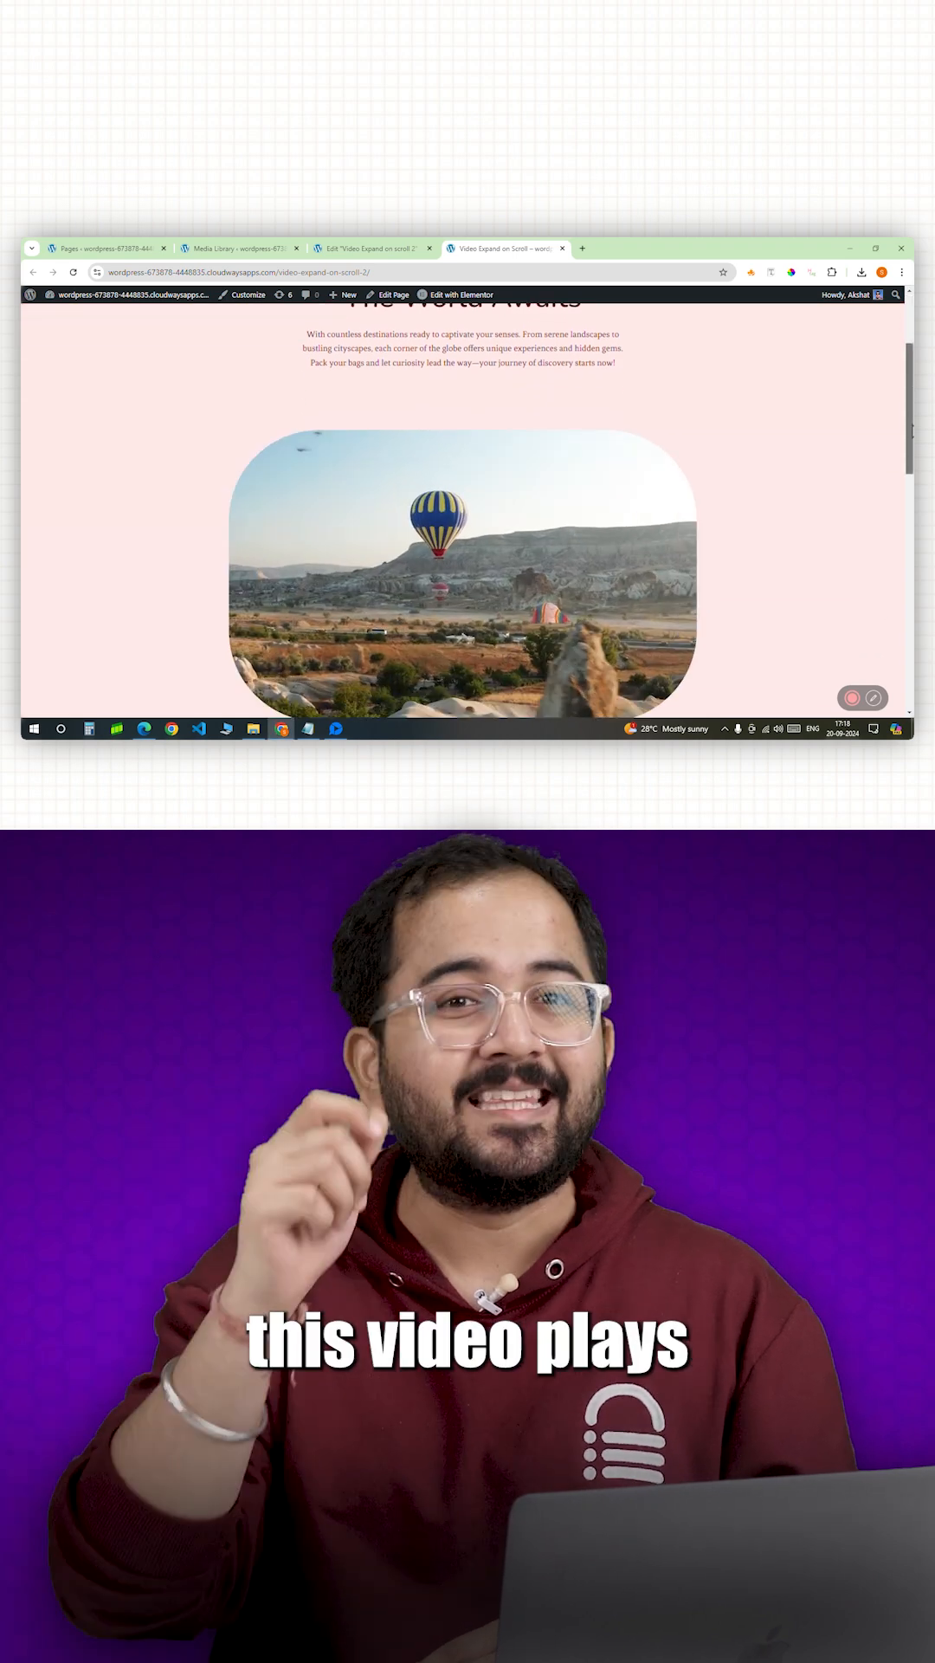
scroll("down", 3)
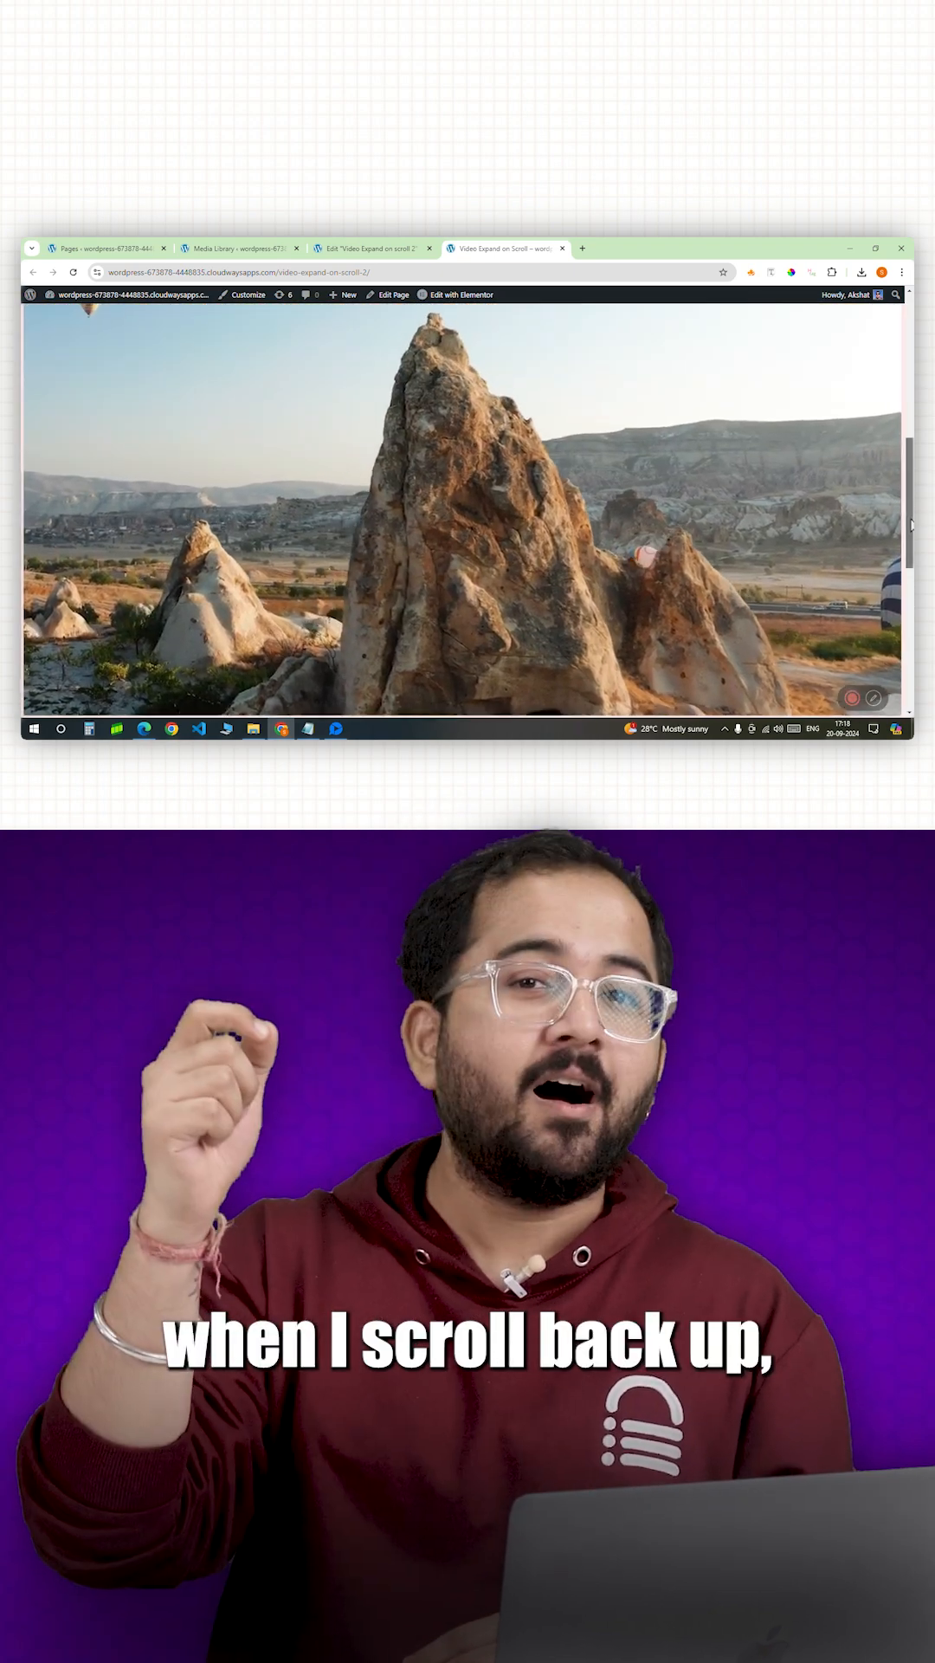
scroll("up", 3)
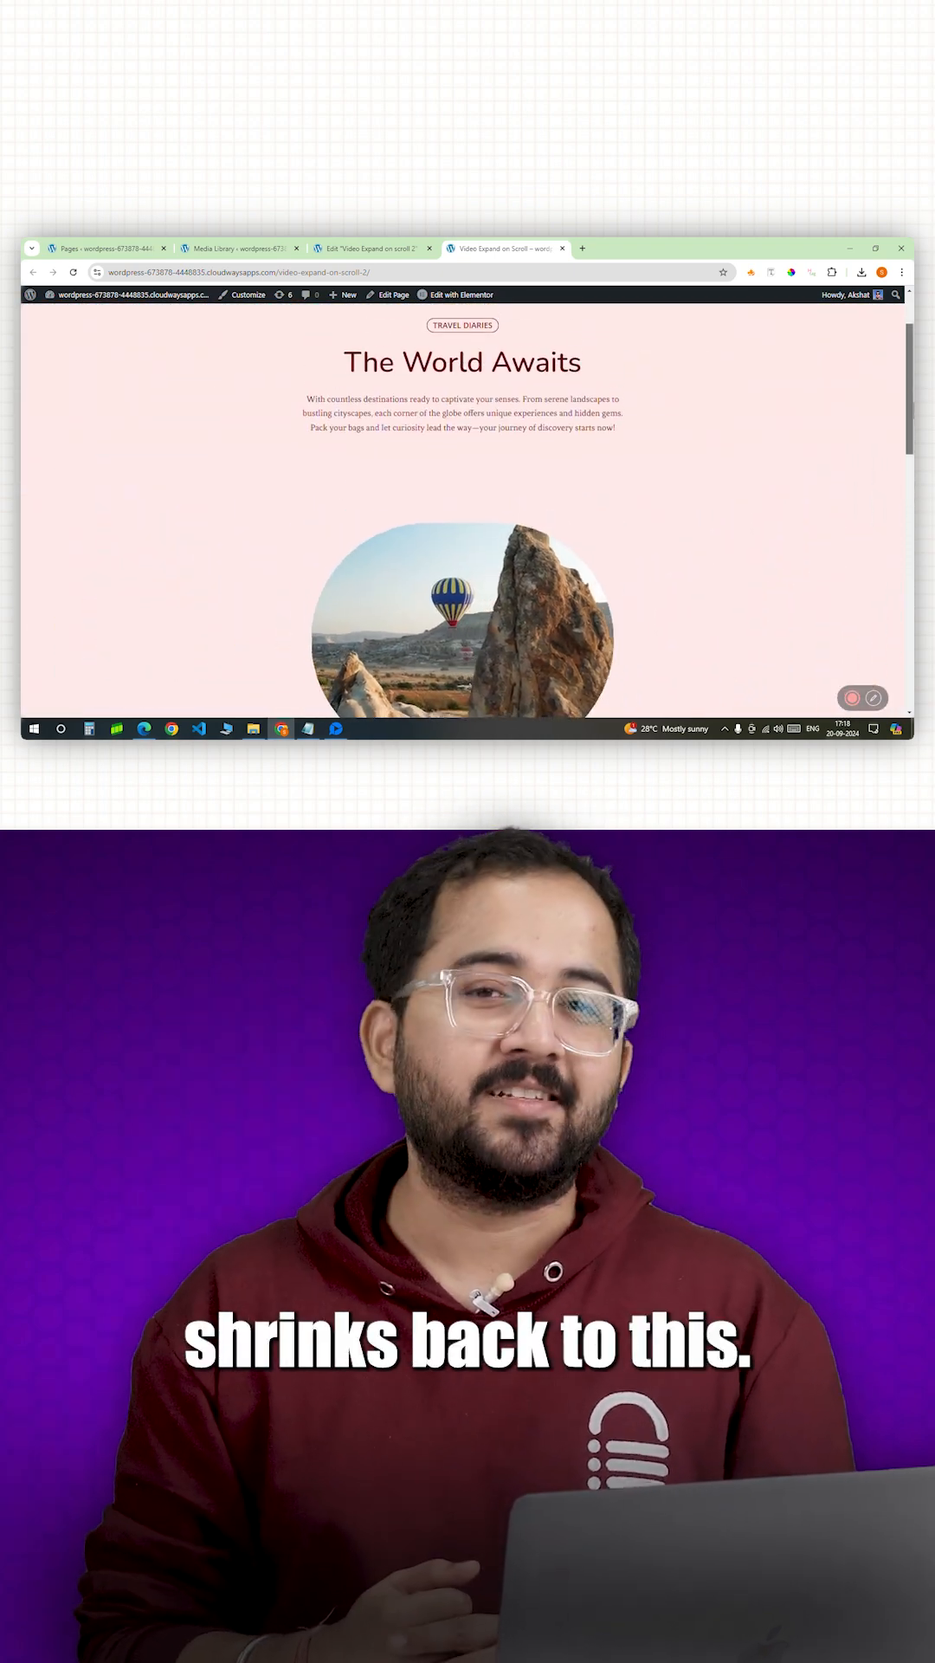
scroll("up", 3)
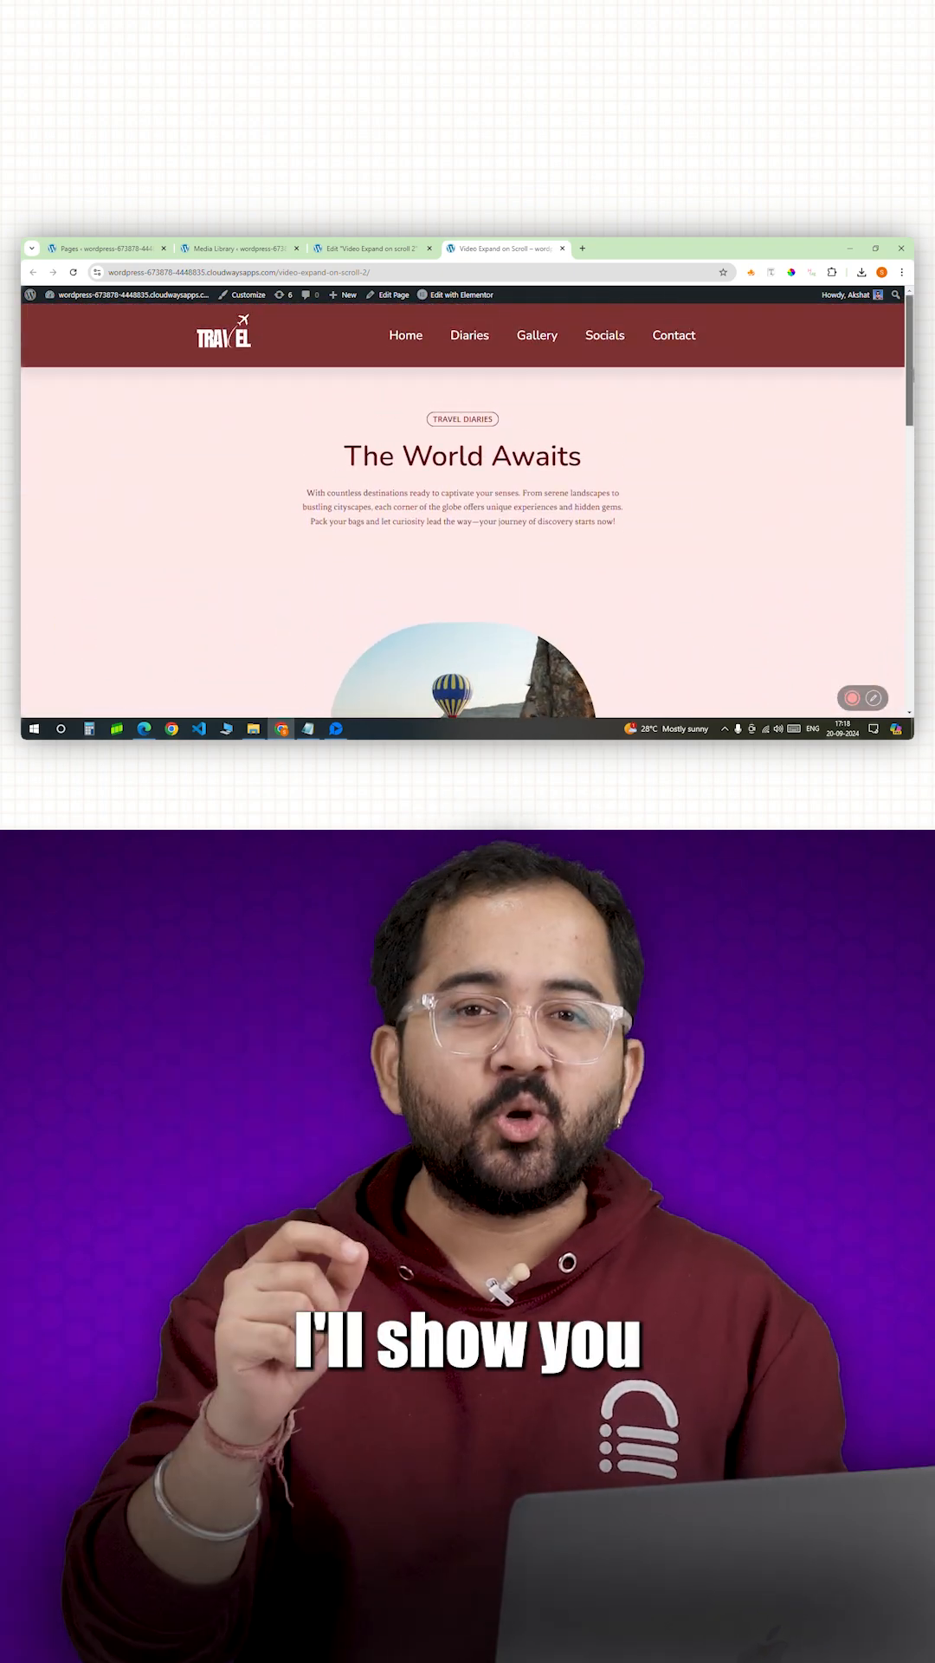
scroll("down", 3)
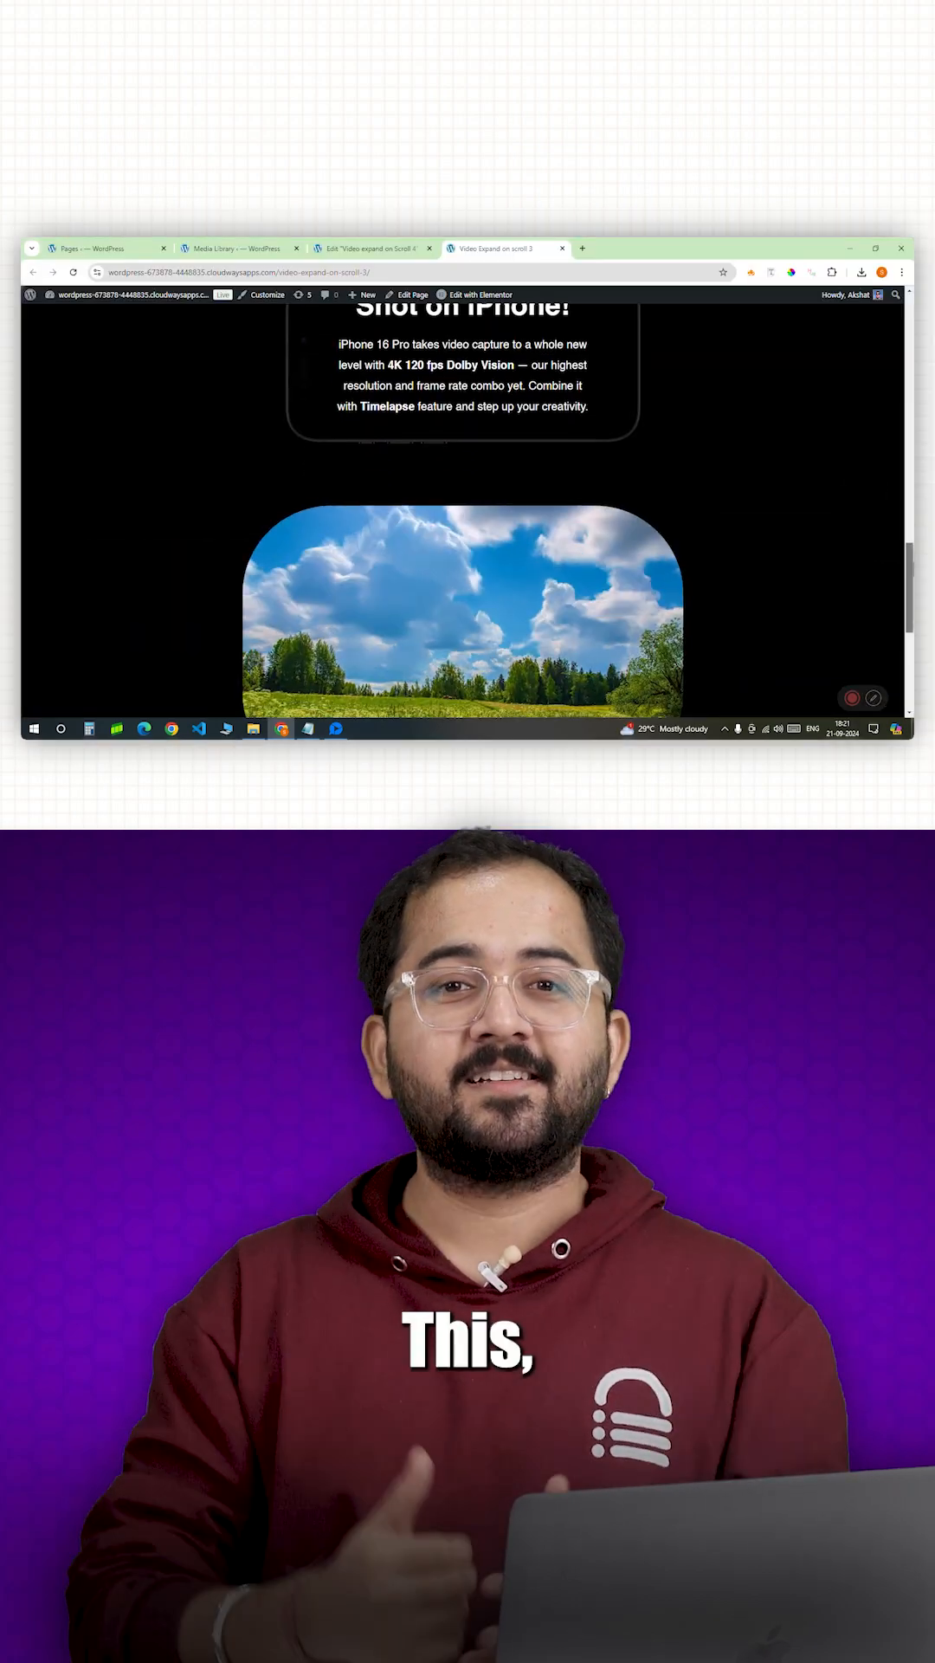
scroll("down", 3)
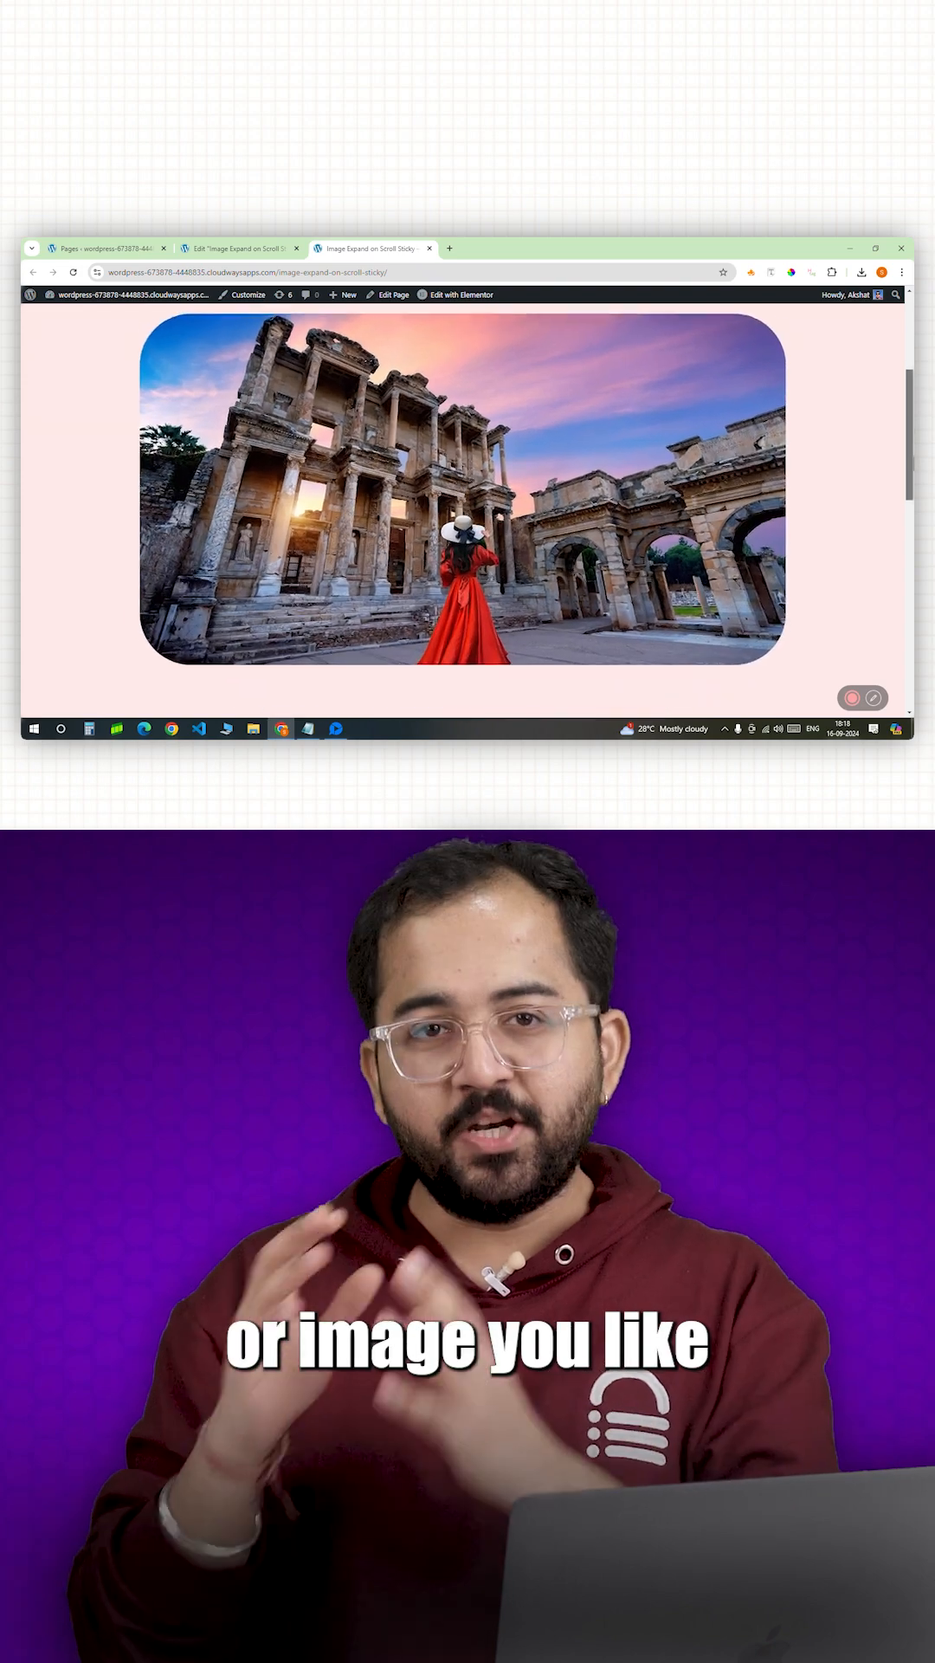
scroll("down", 3)
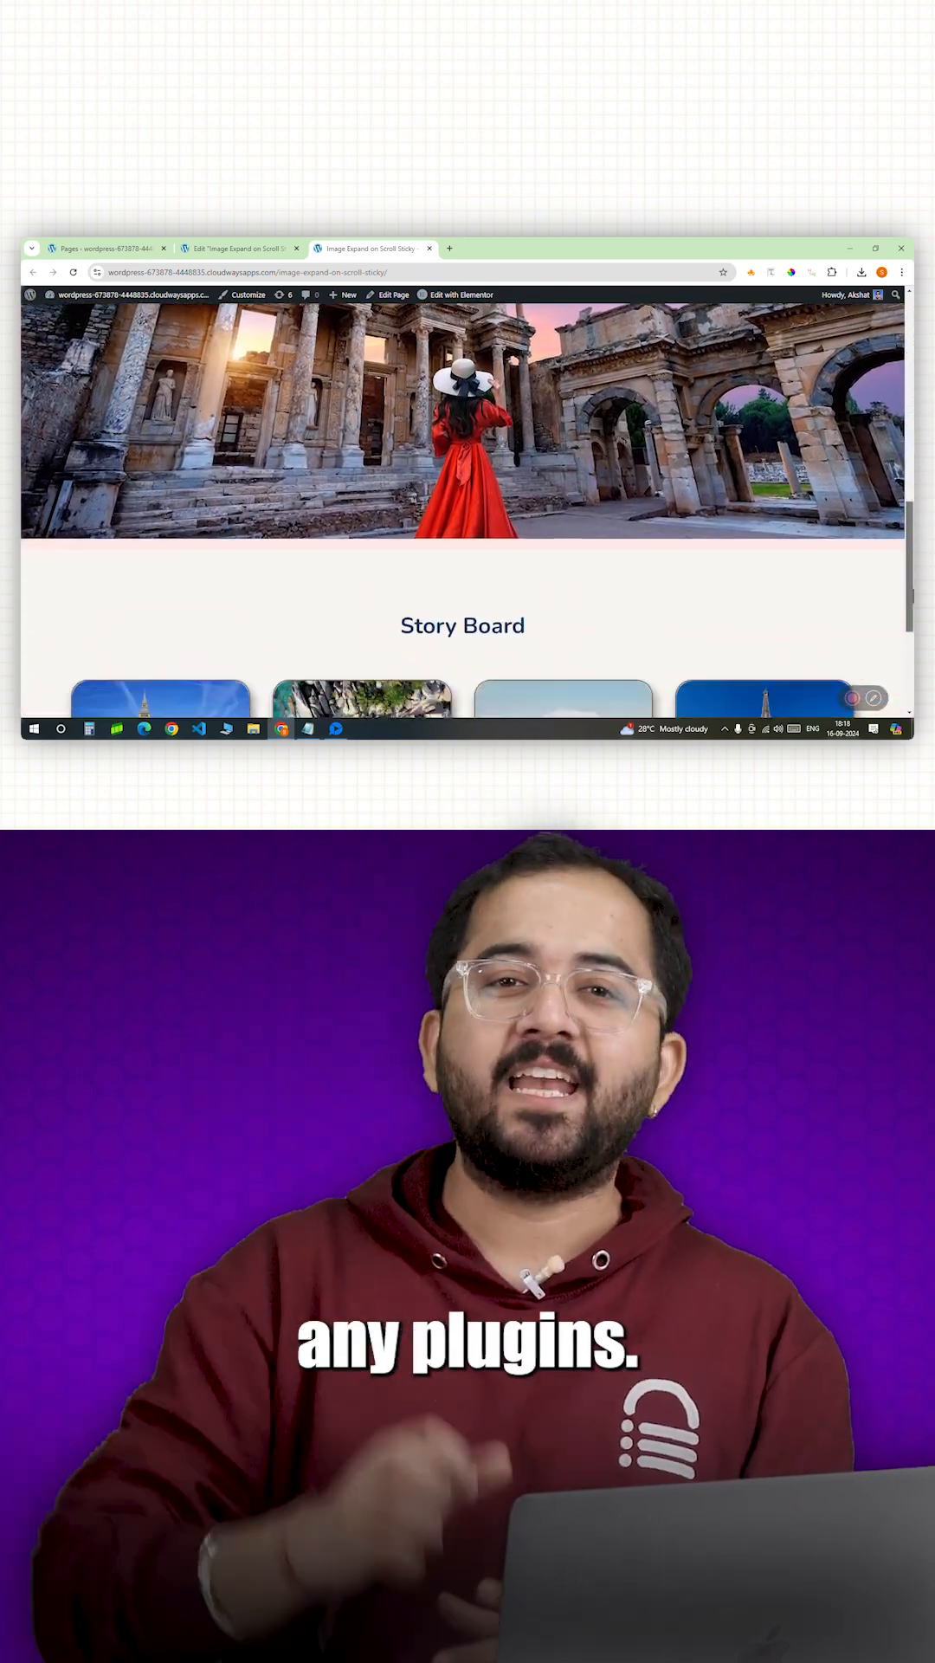
scroll("down", 3)
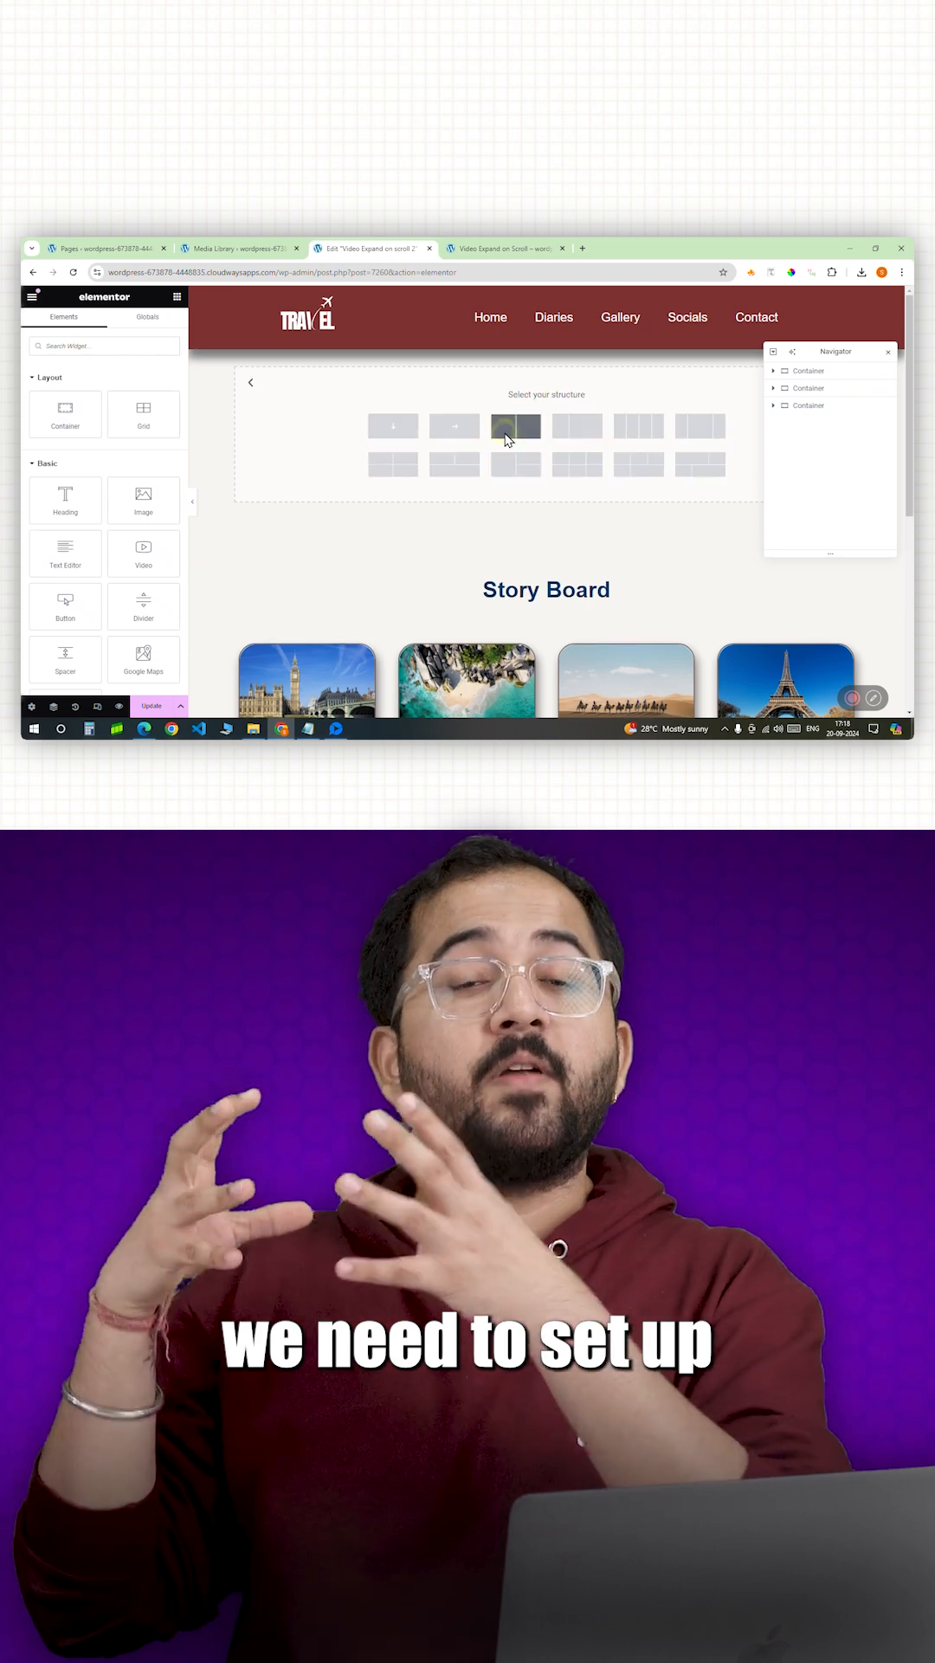
Choose a structure for the new Travel Diaries header section.
left_click(514, 425)
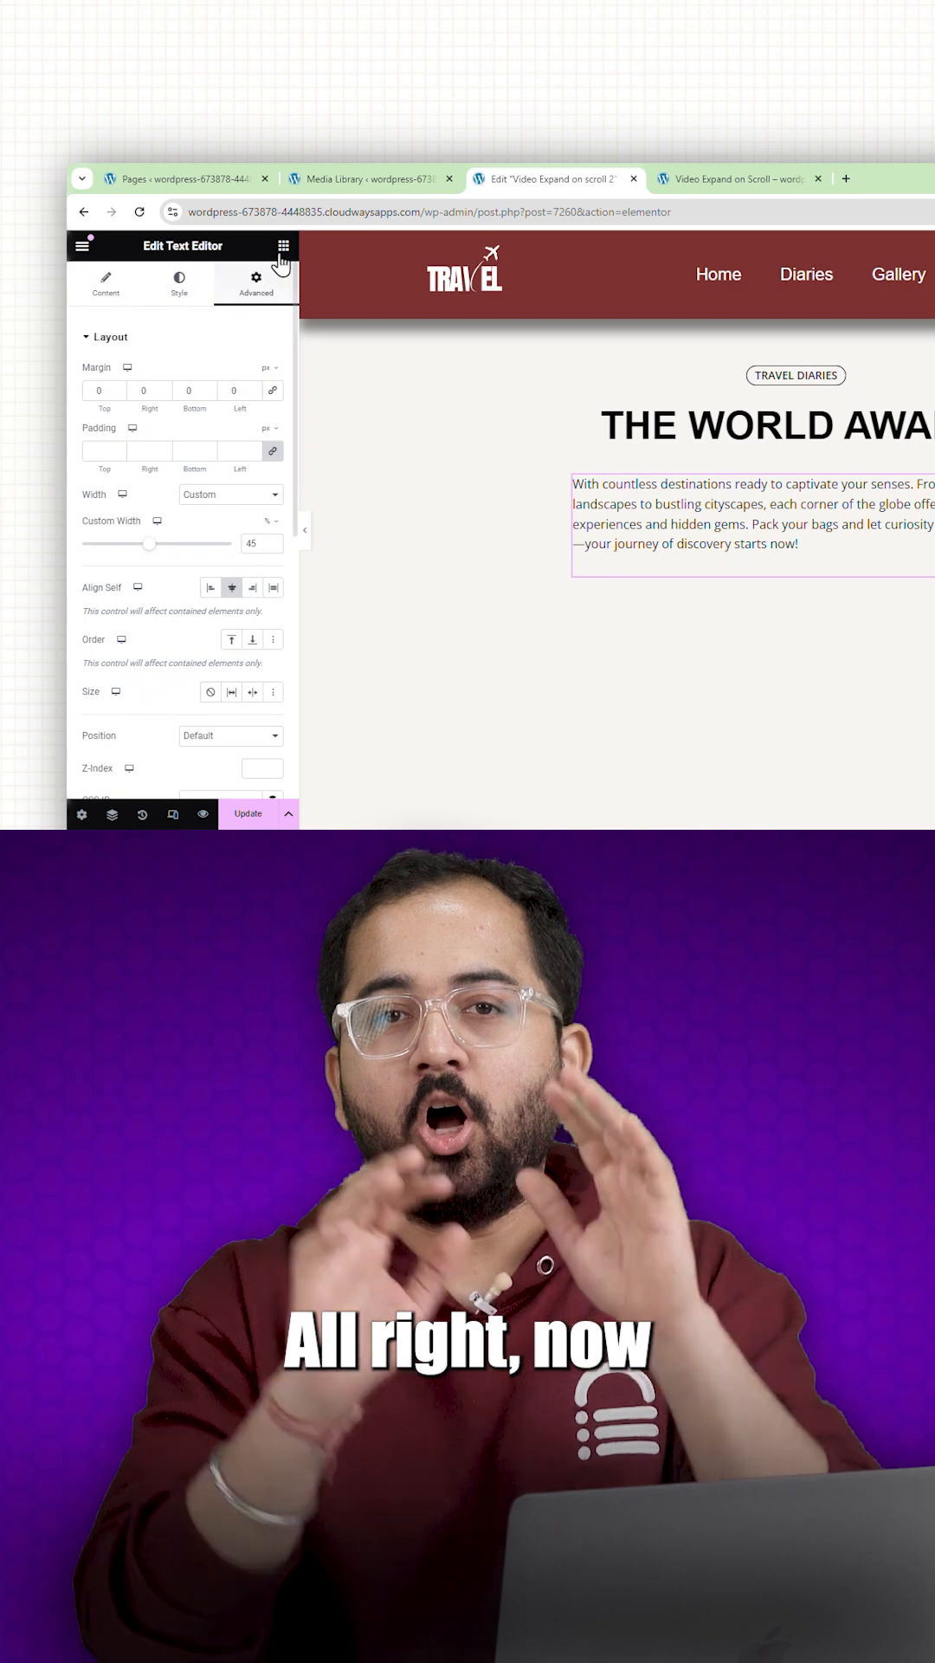
Add CSS class 'sticky_cont' to the empty container below the intro paragraph.
left_click(283, 245)
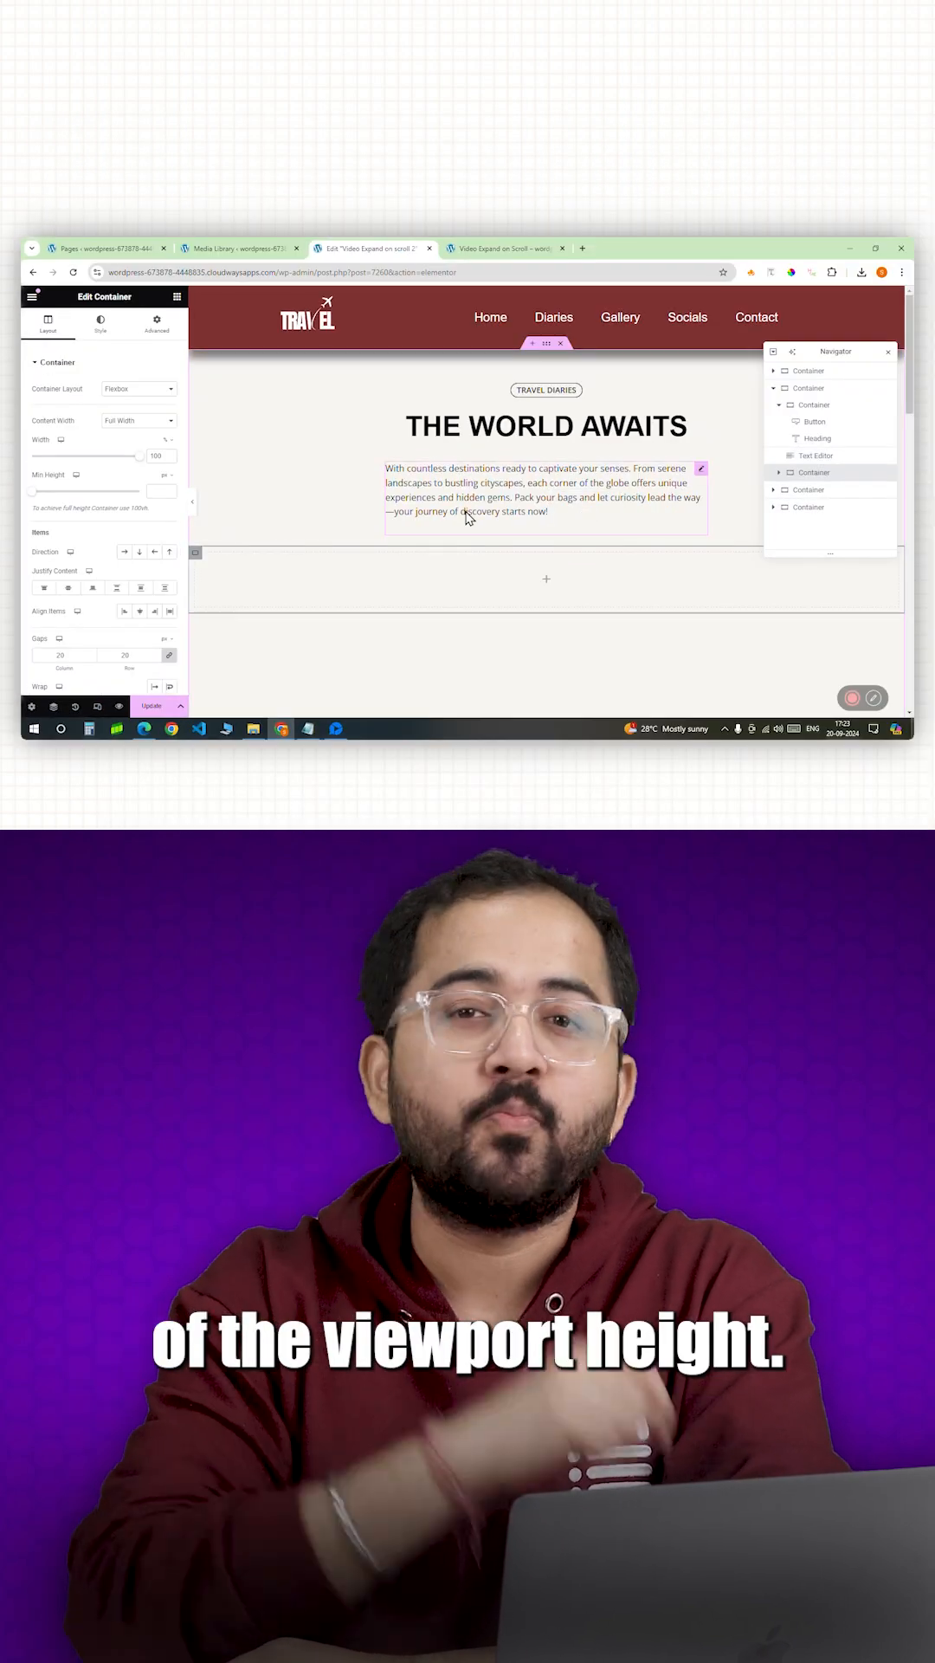
left_click(156, 322)
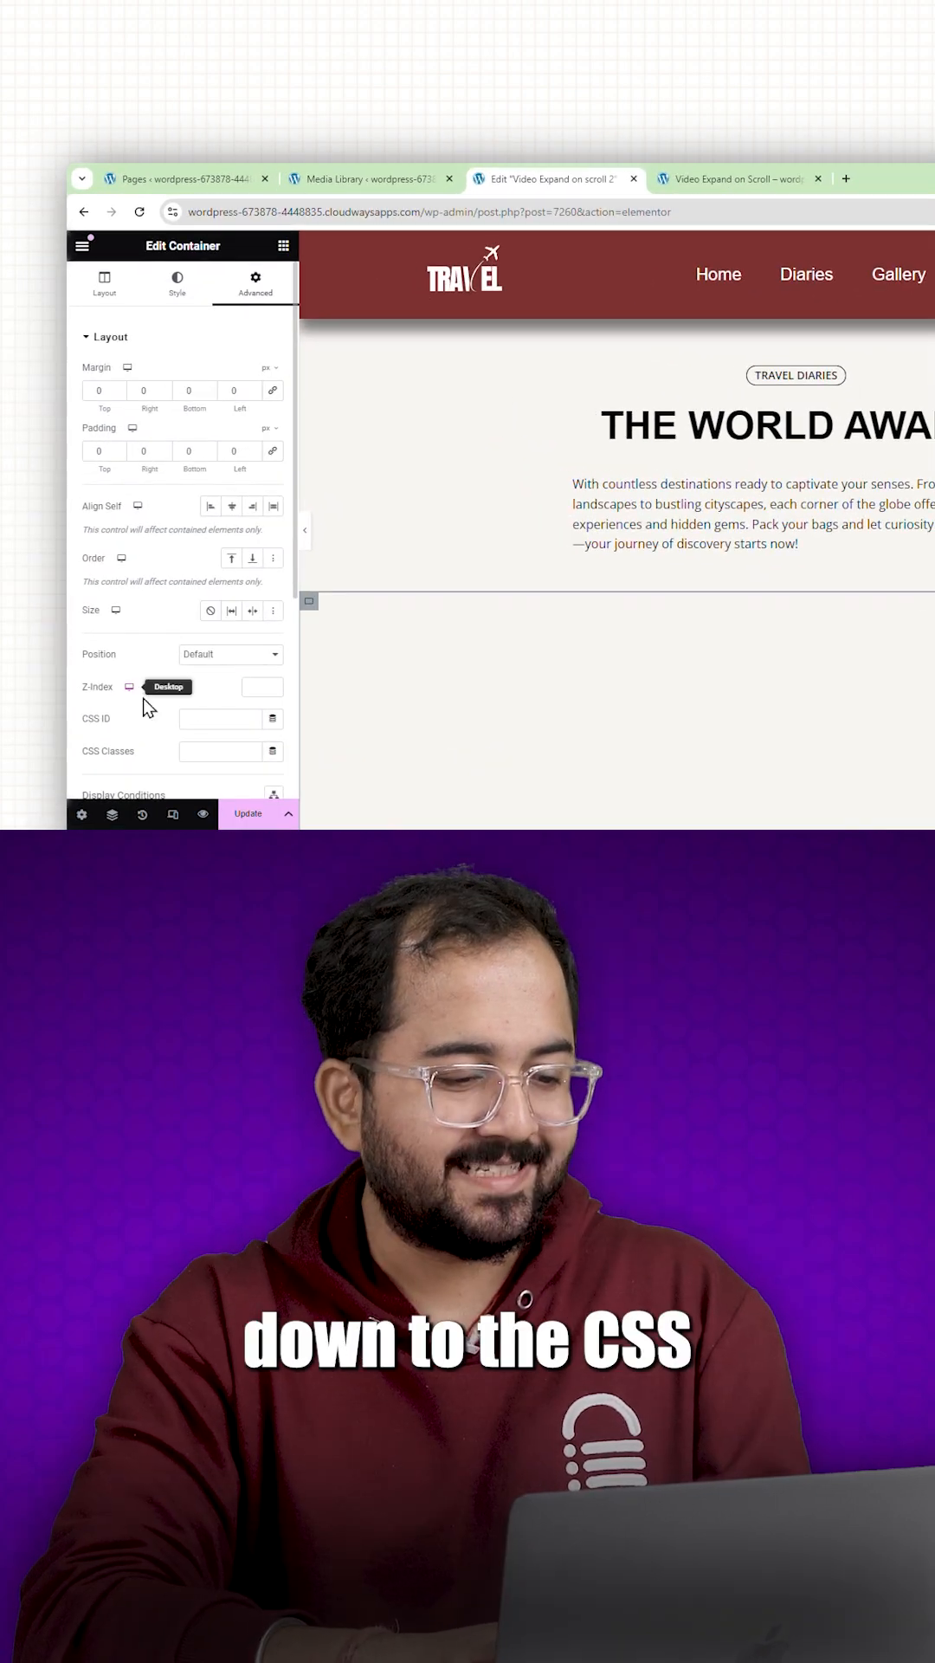
scroll("down", 3)
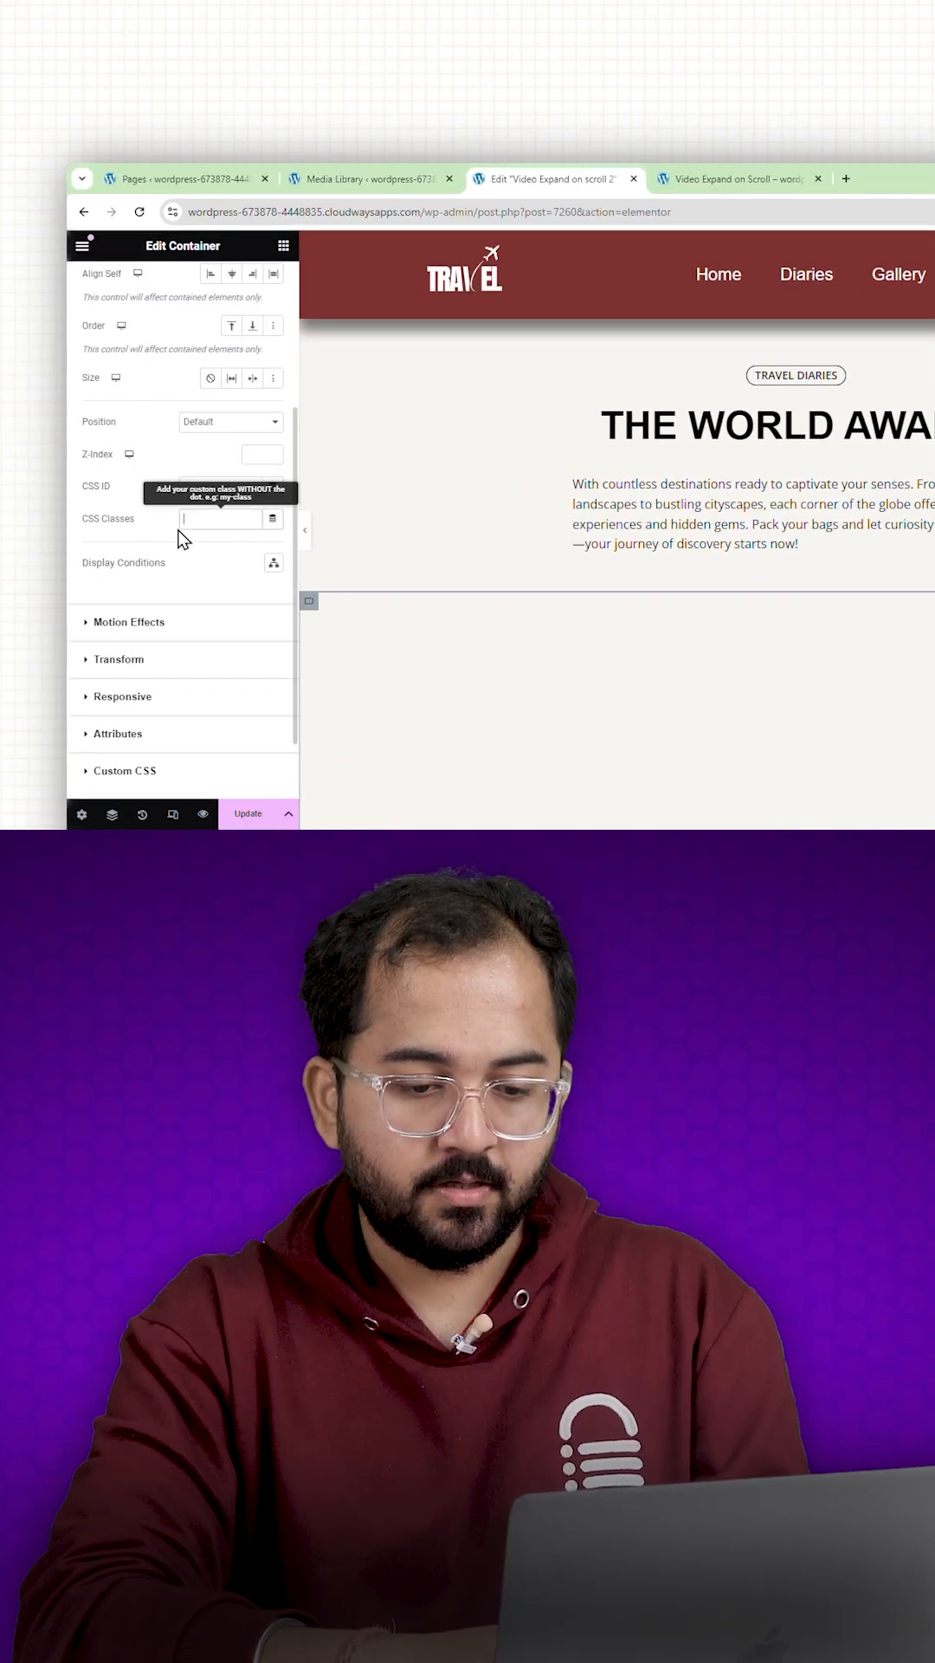
type("sticky_cont")
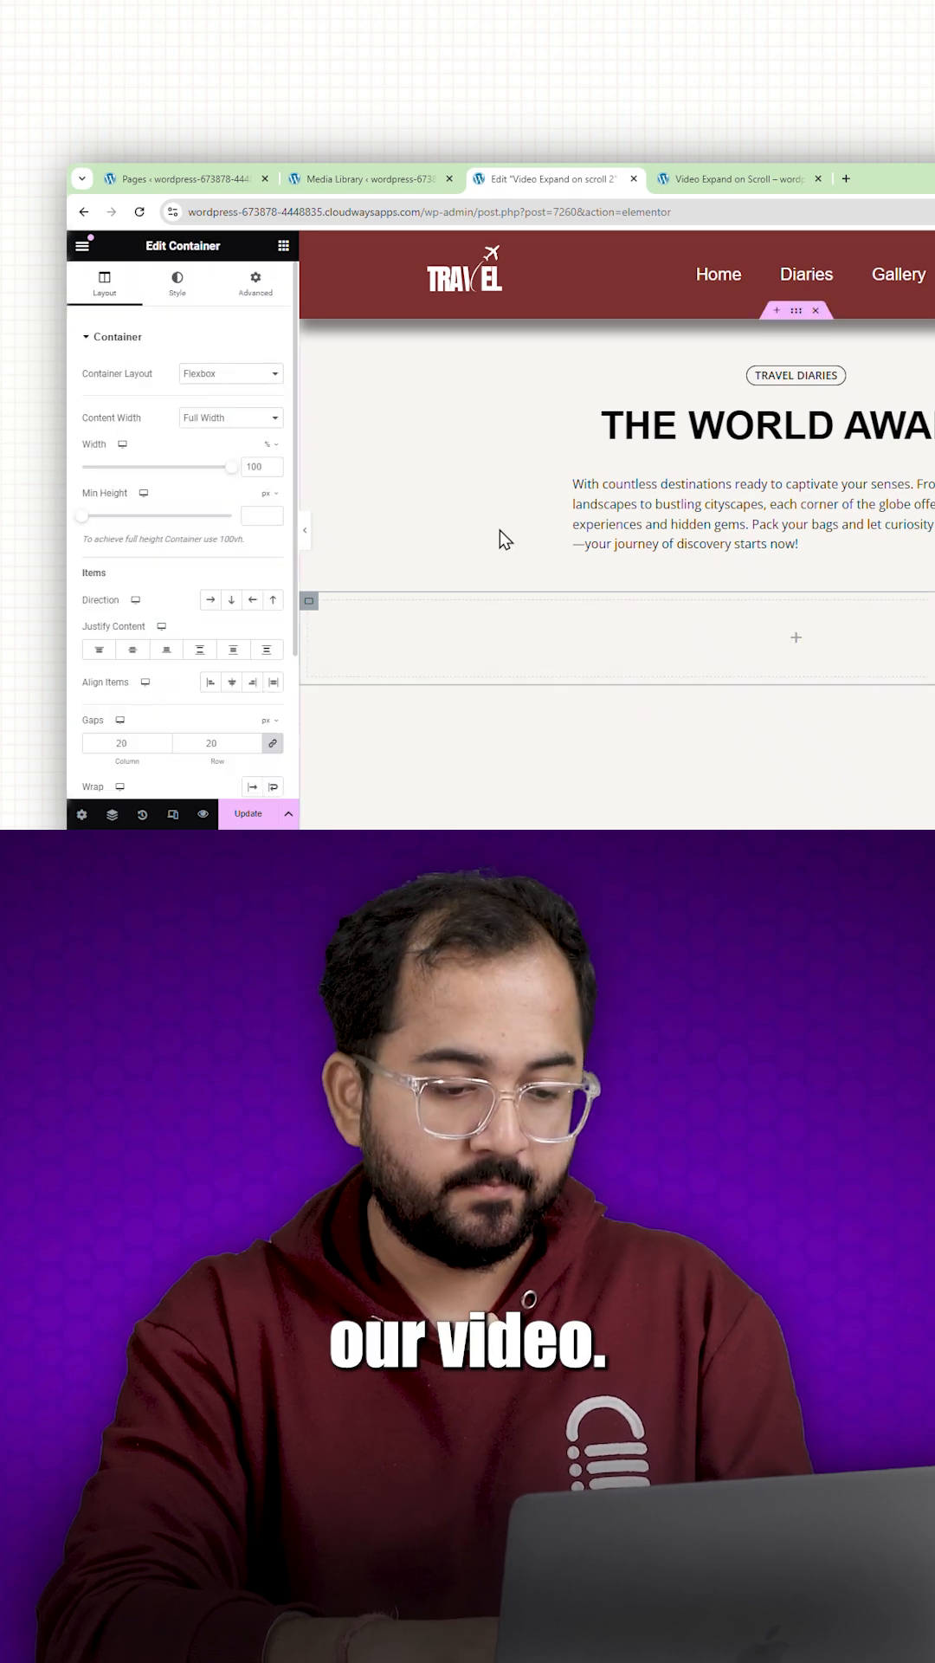
Copy the Goreme Cappadocia video's file URL from Media Library.
left_click(368, 177)
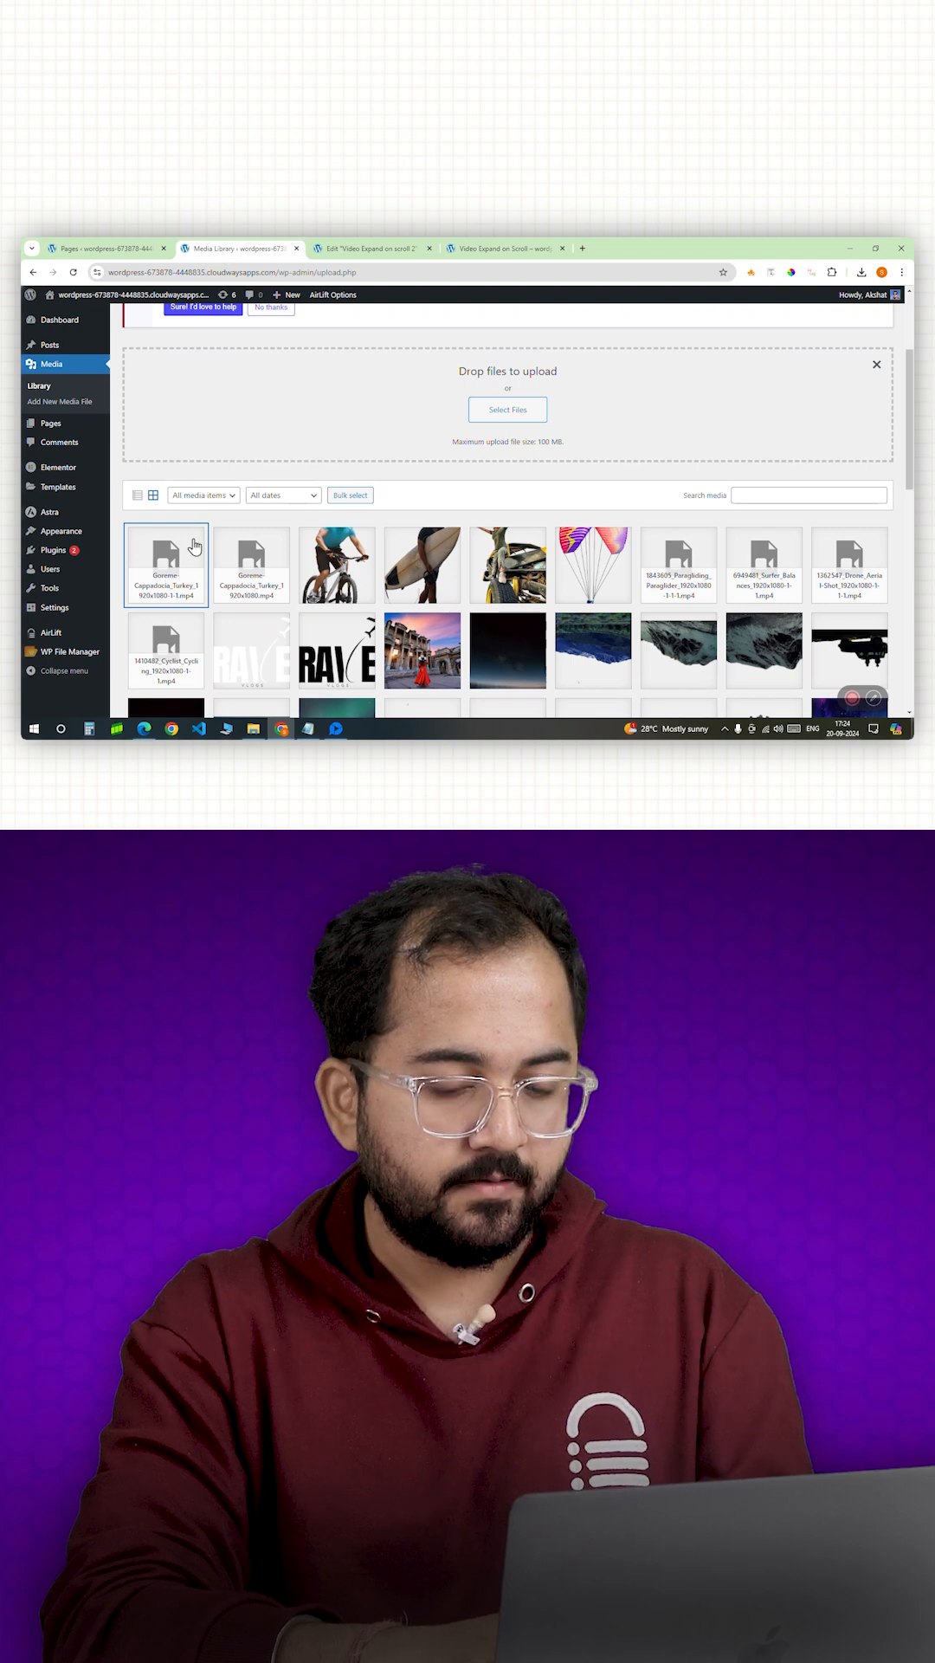
left_click(165, 566)
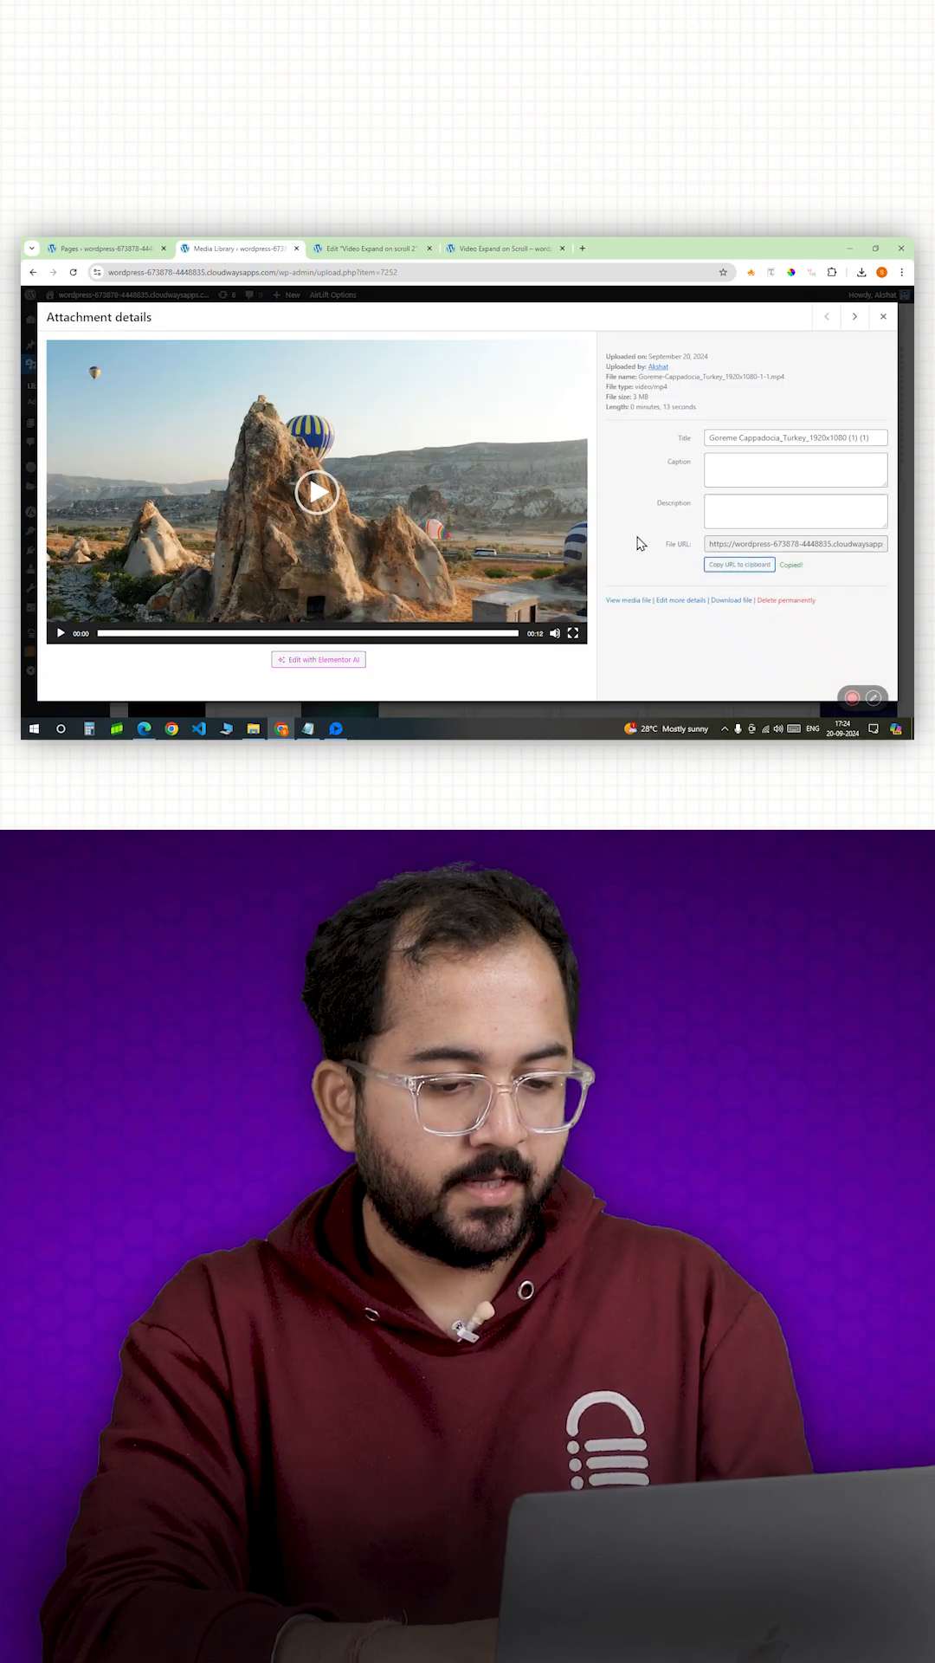
left_click(372, 249)
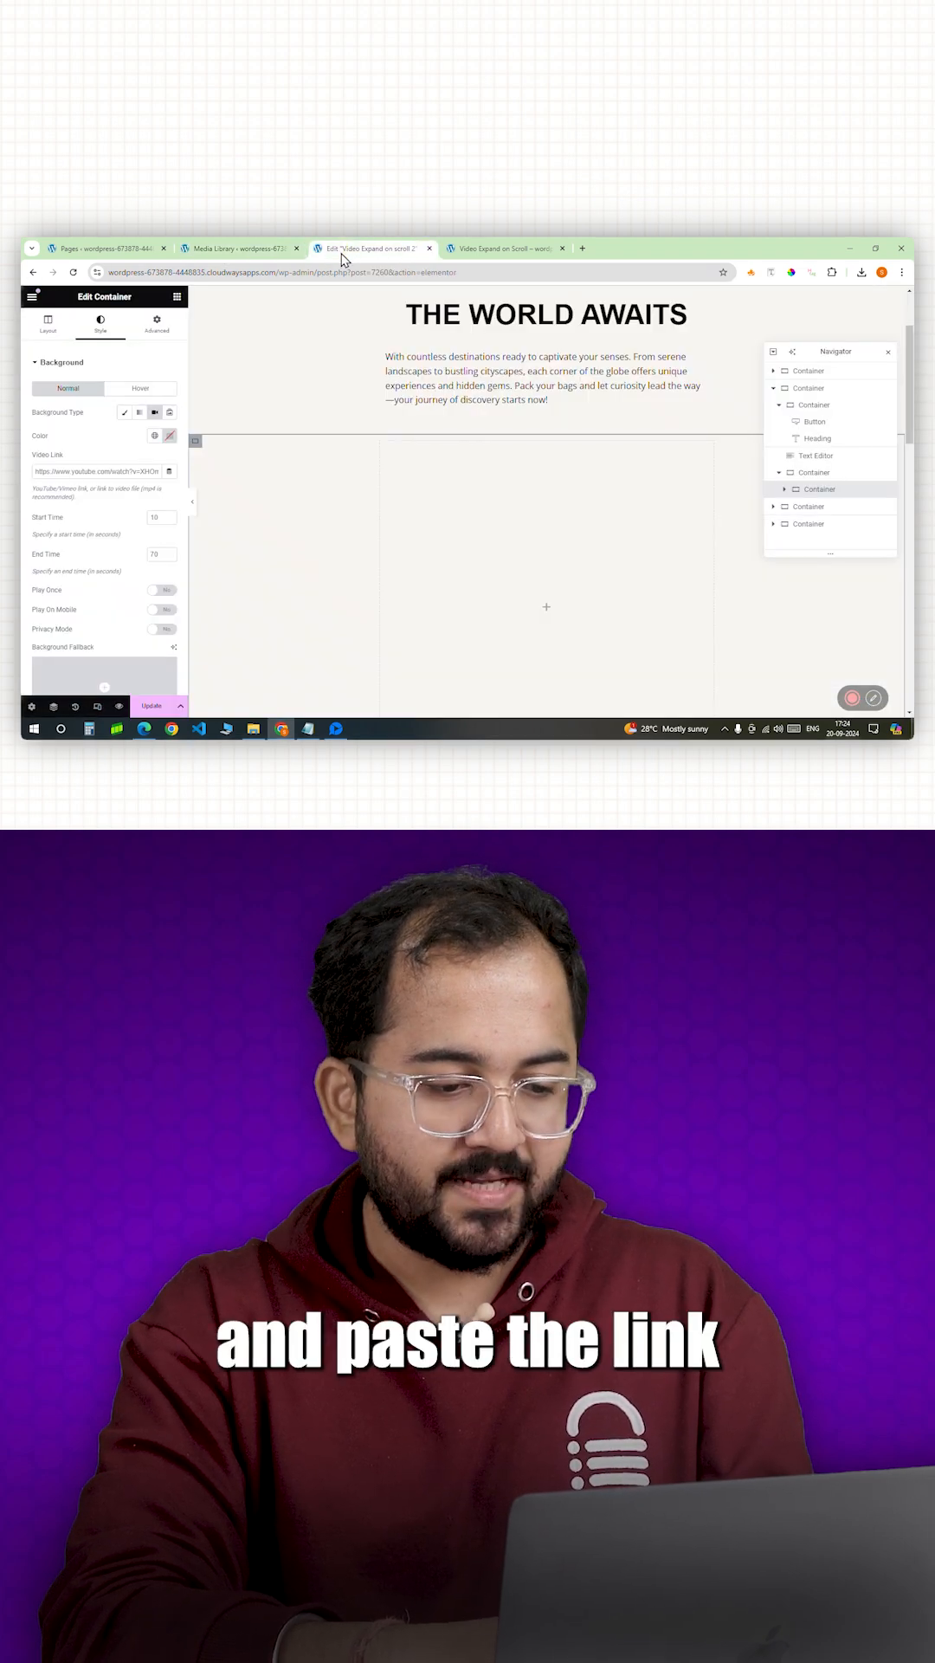
Give the inner video container the 'animate_box' CSS class and return to widgets.
left_click(156, 323)
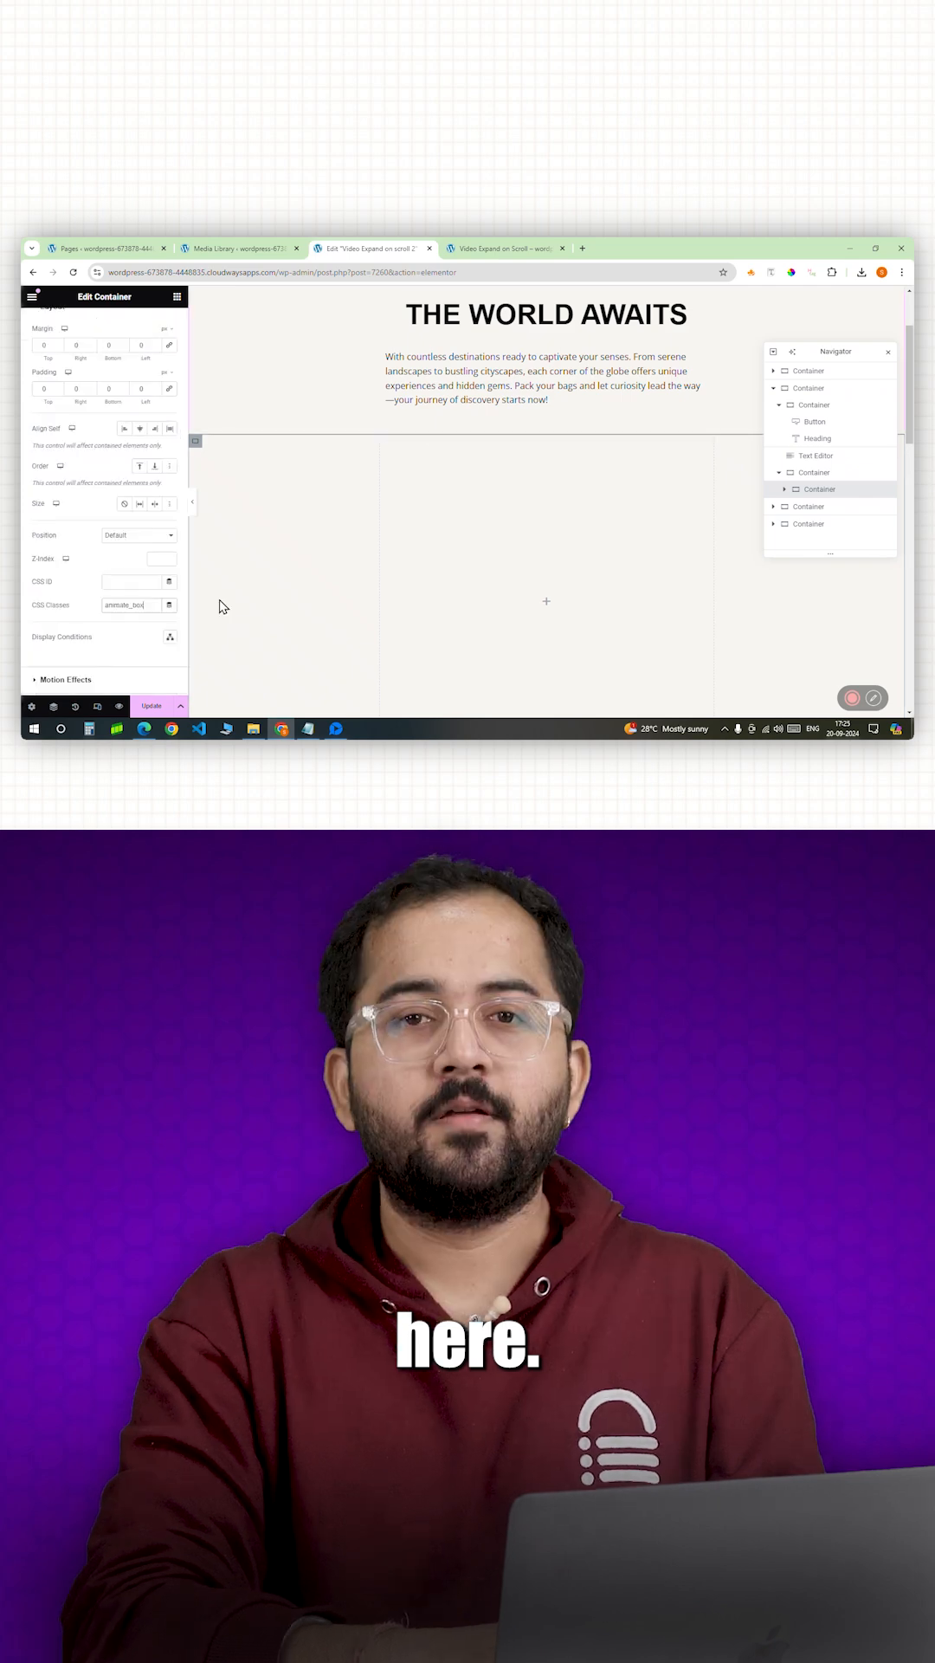
left_click(31, 296)
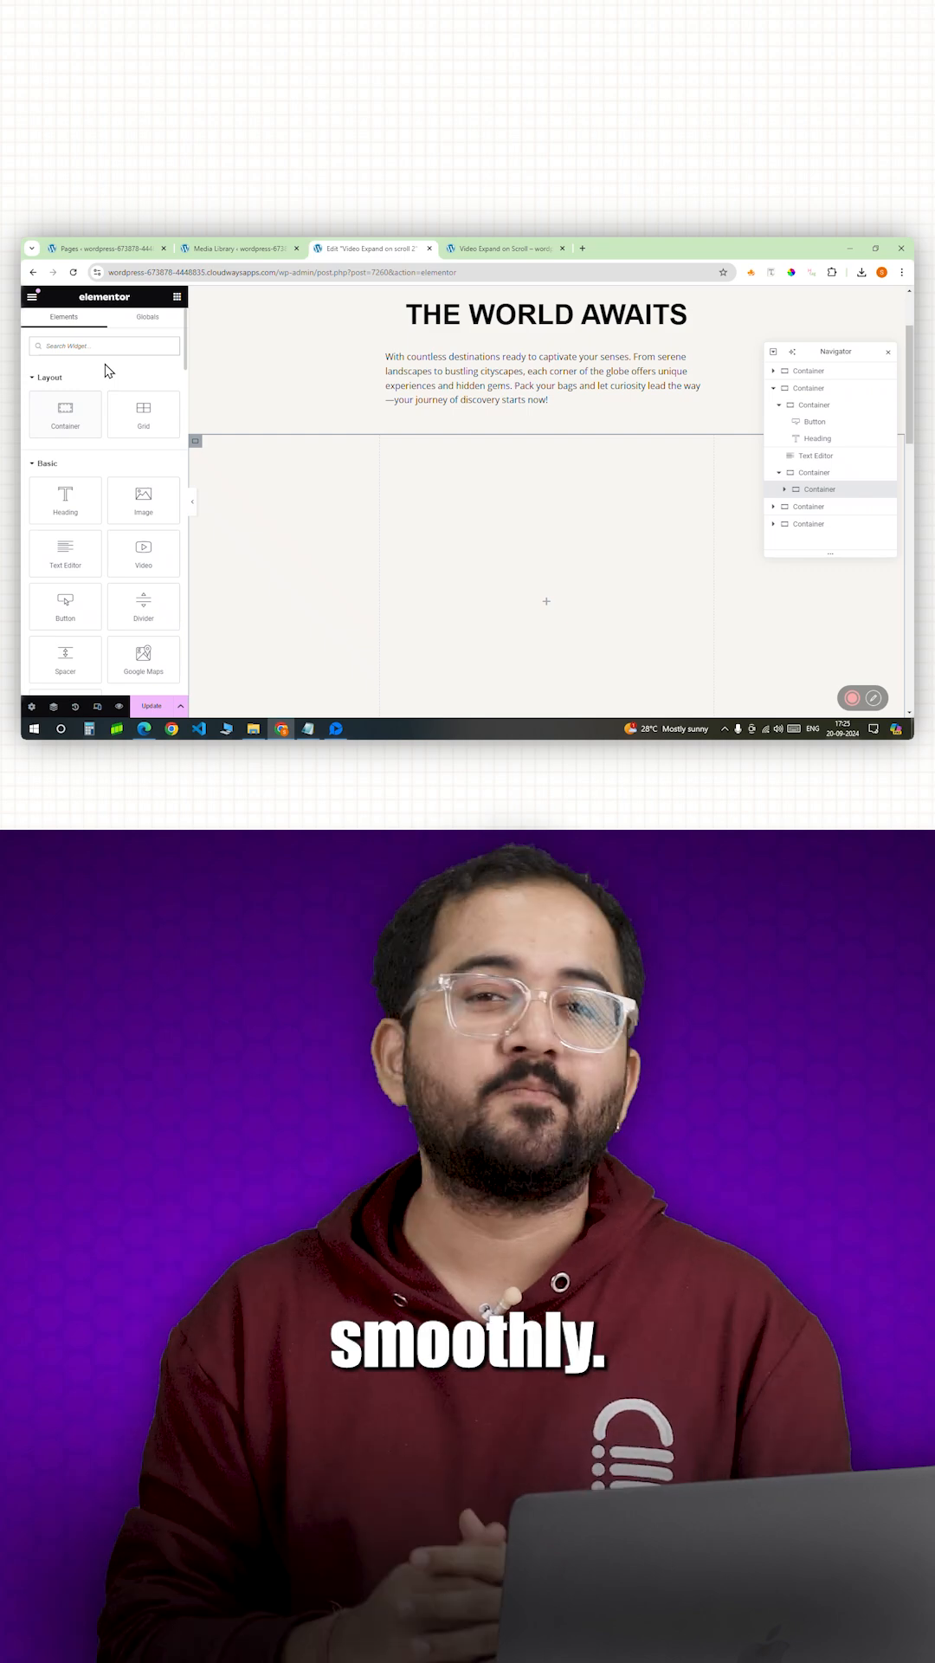
Drop an HTML widget into the animate_box container and align the container to center.
type("html")
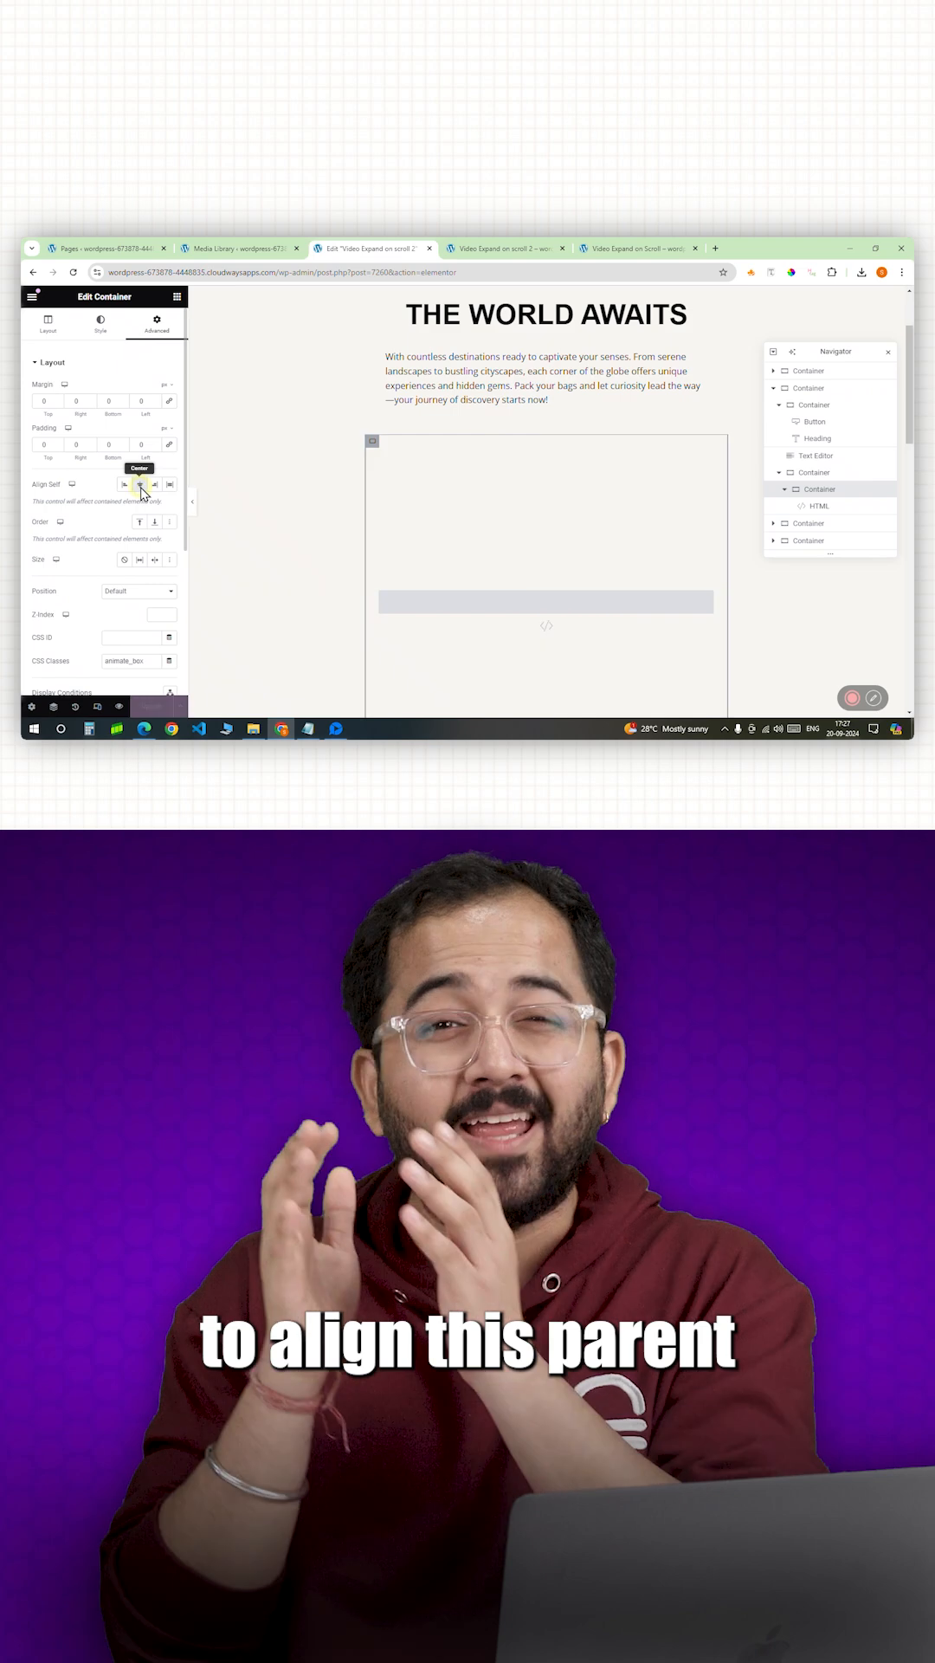
left_click(139, 483)
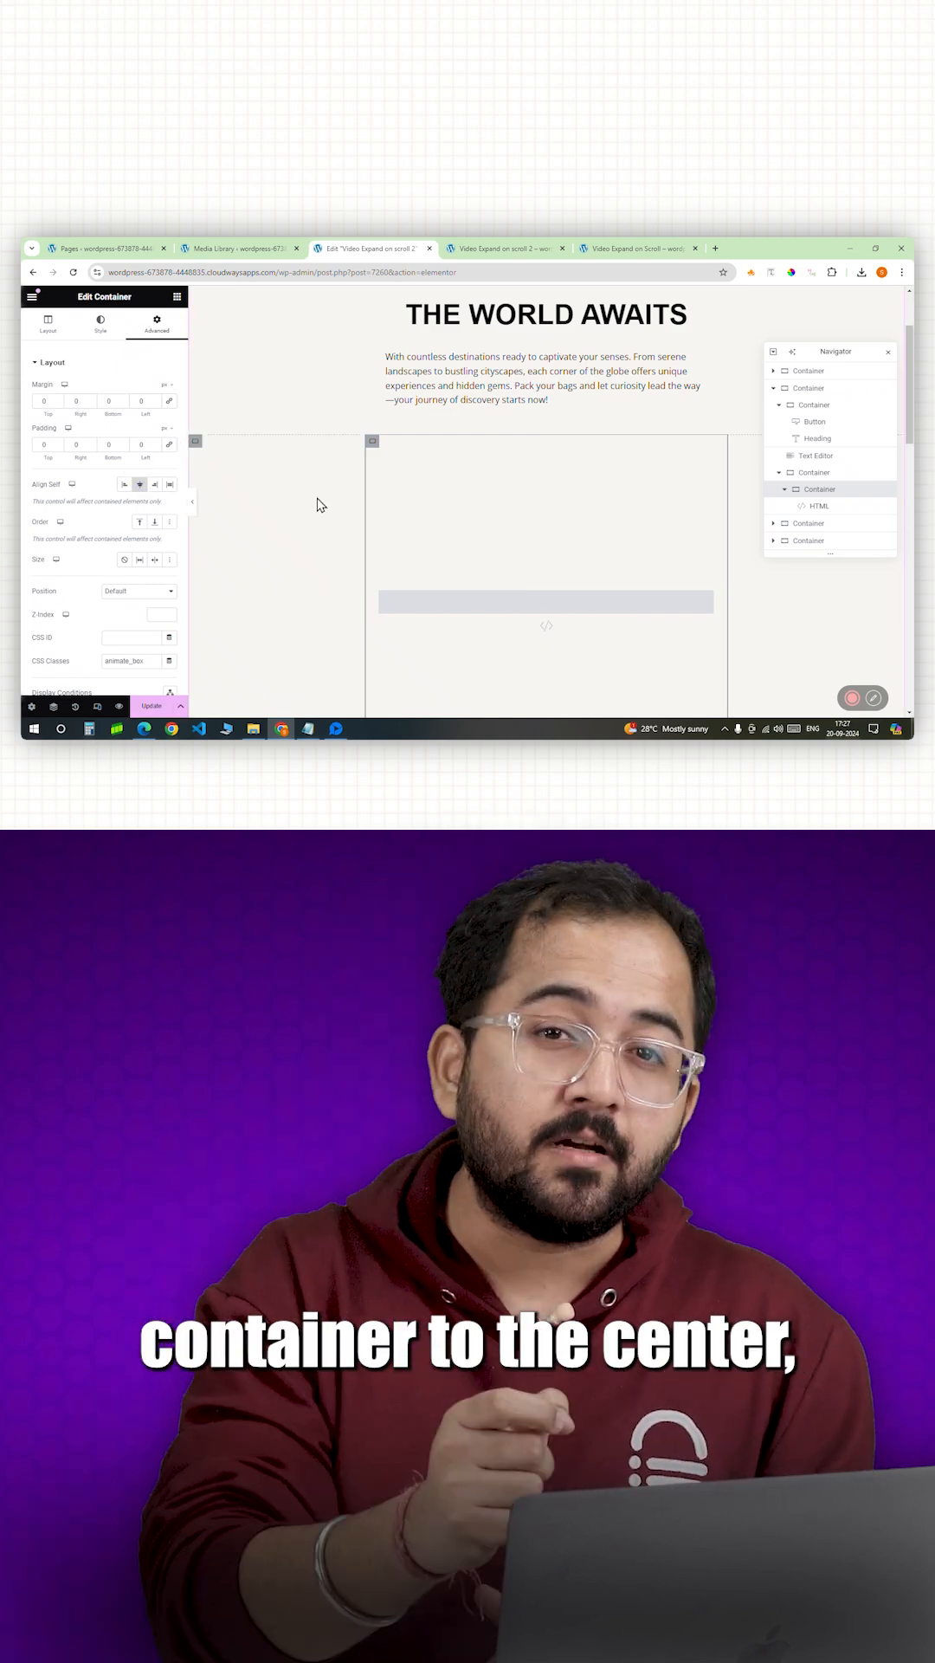